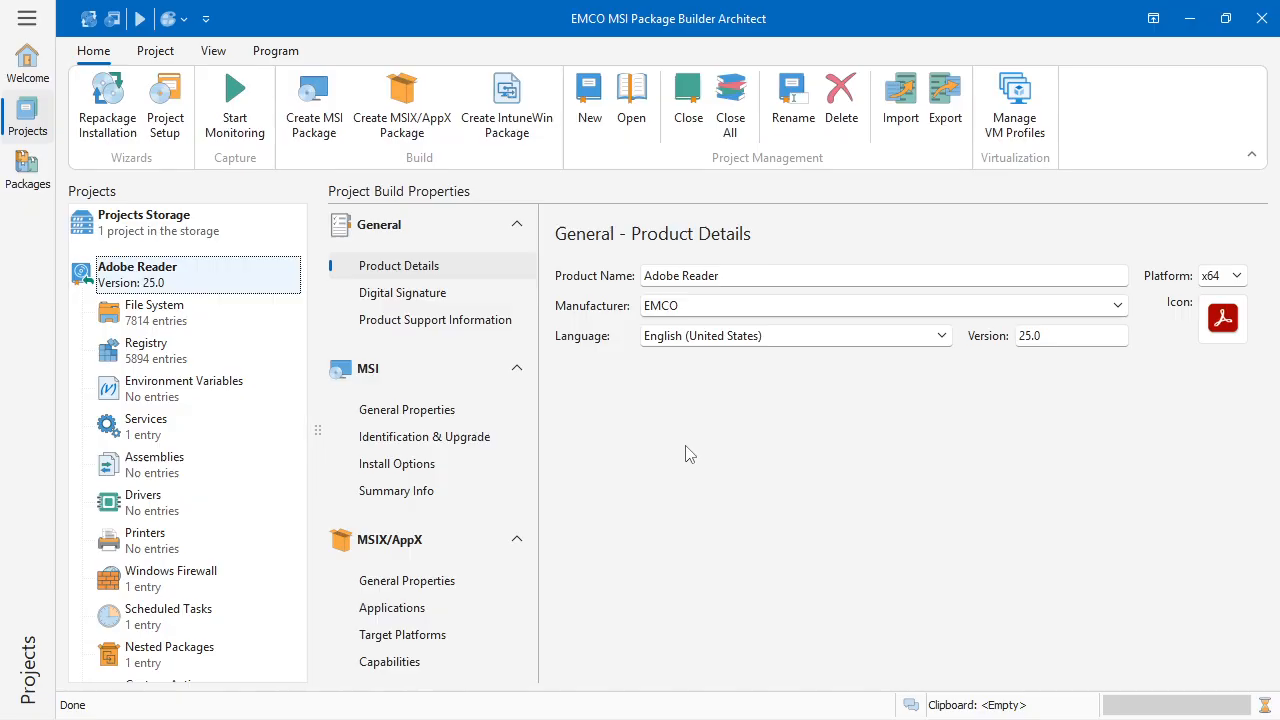
mouse_move(148, 360)
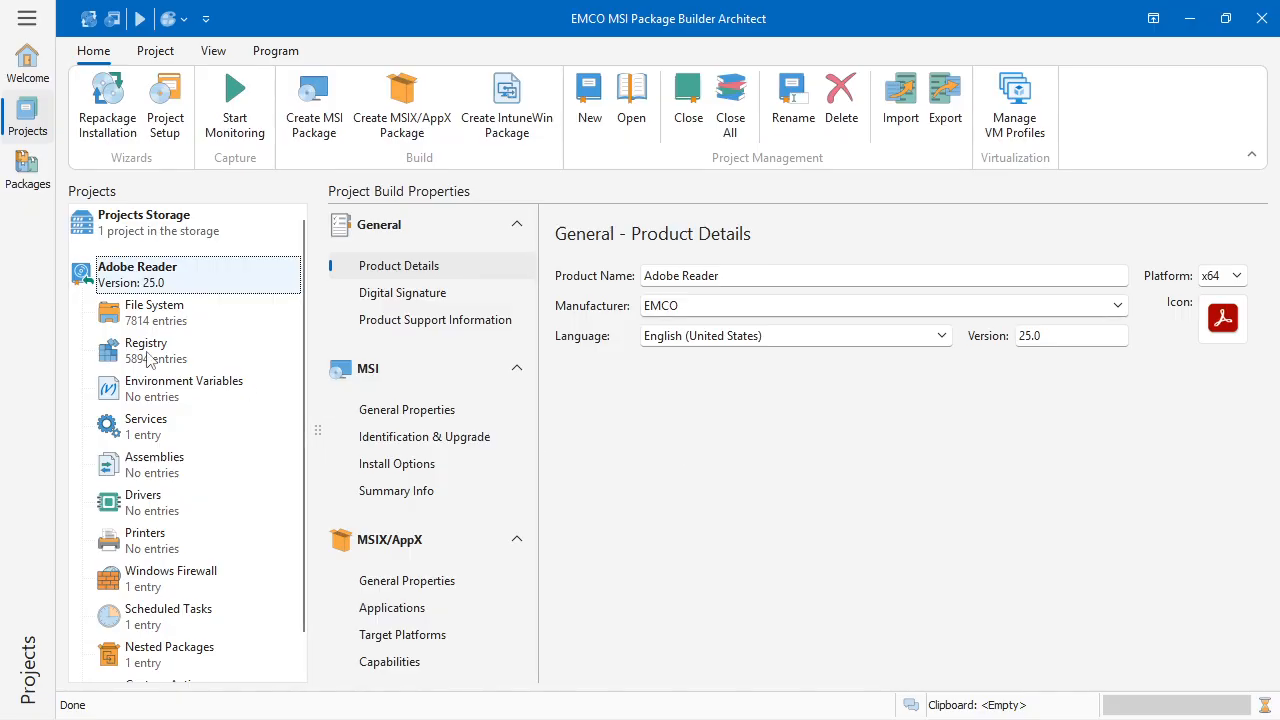
Step: Add a bShowMsgAtLaunch key under FeatureLockDown in the Adobe Reader project's HKEY_LOCAL_MACHINE registry
click(145, 350)
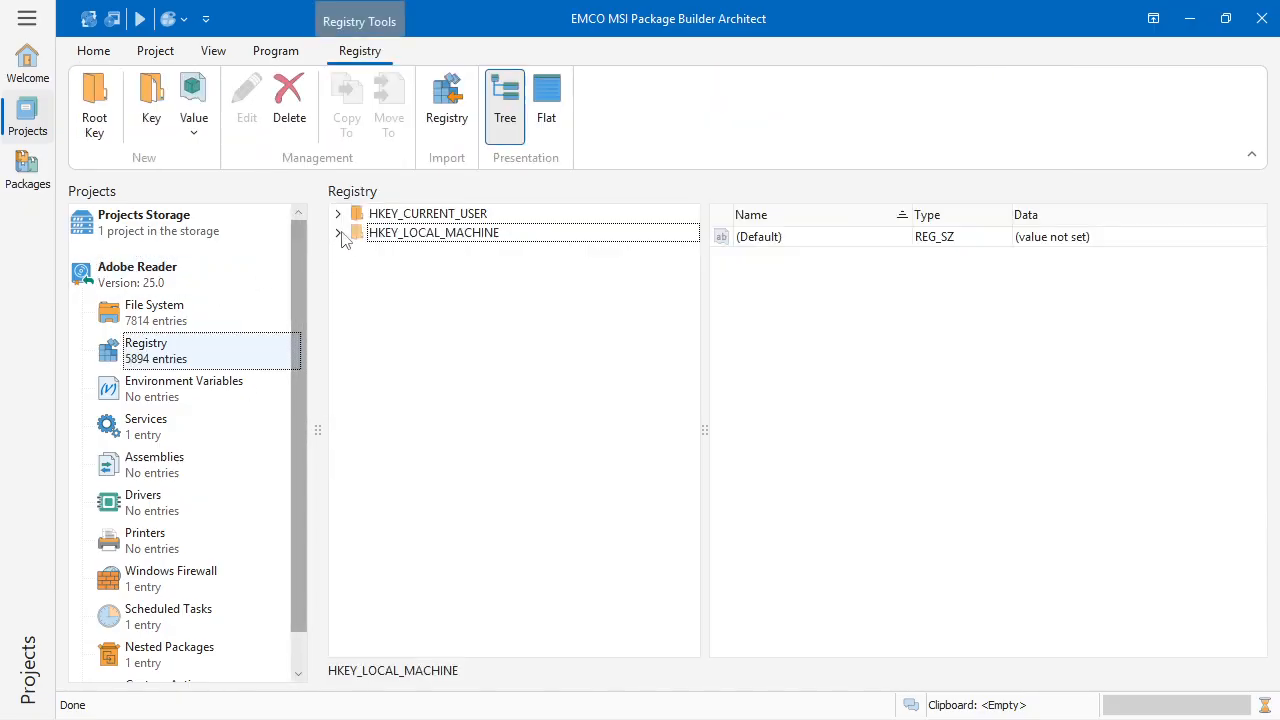
click(338, 232)
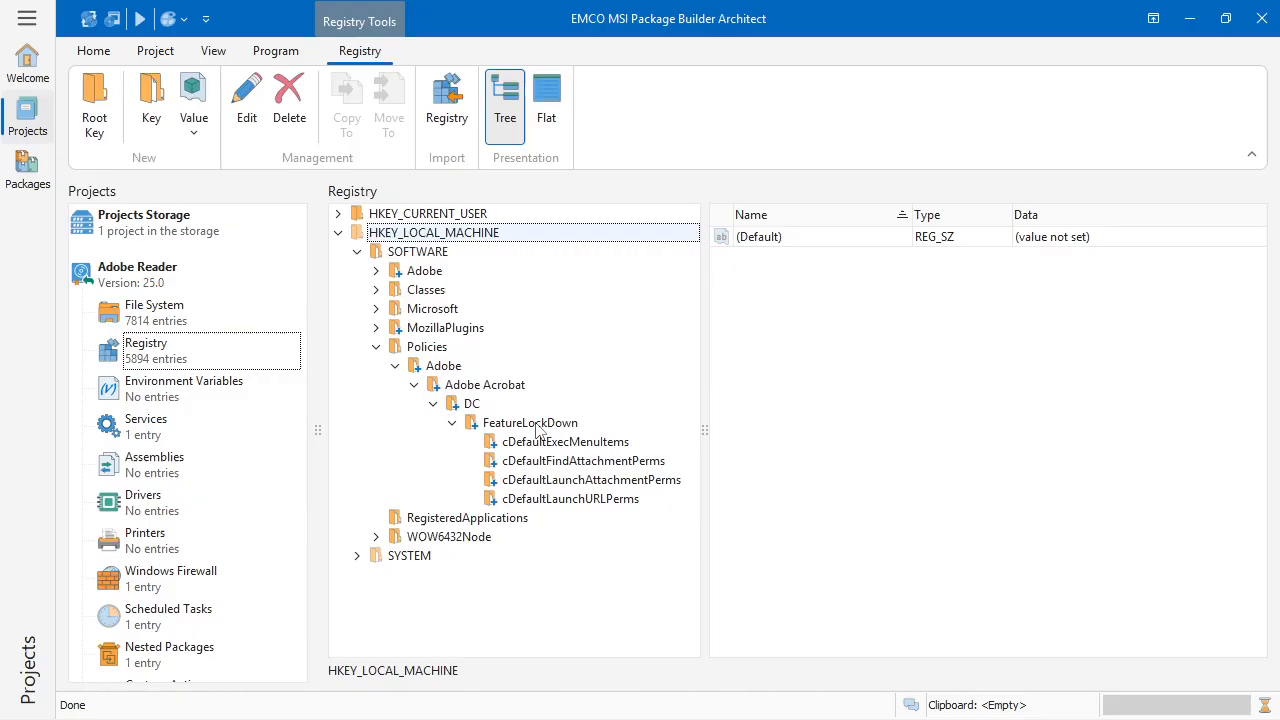
right_click(531, 422)
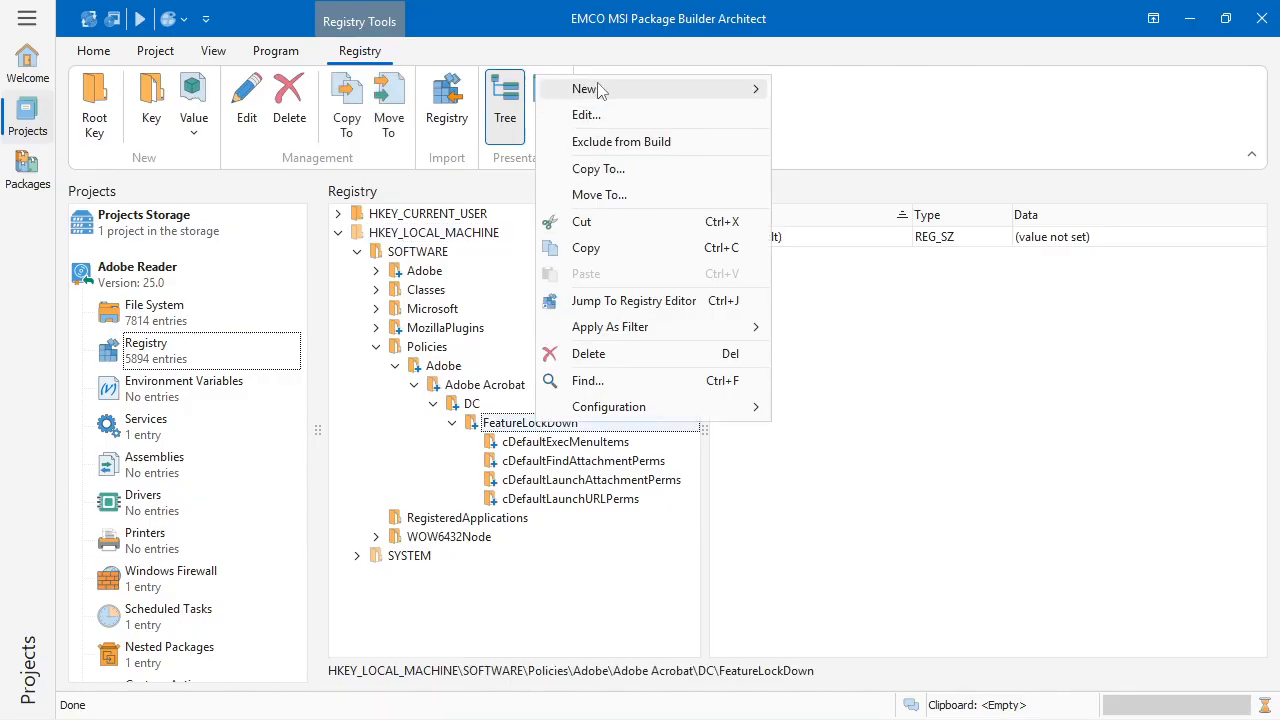
click(585, 89)
text(bShowMsgAtLaunch)
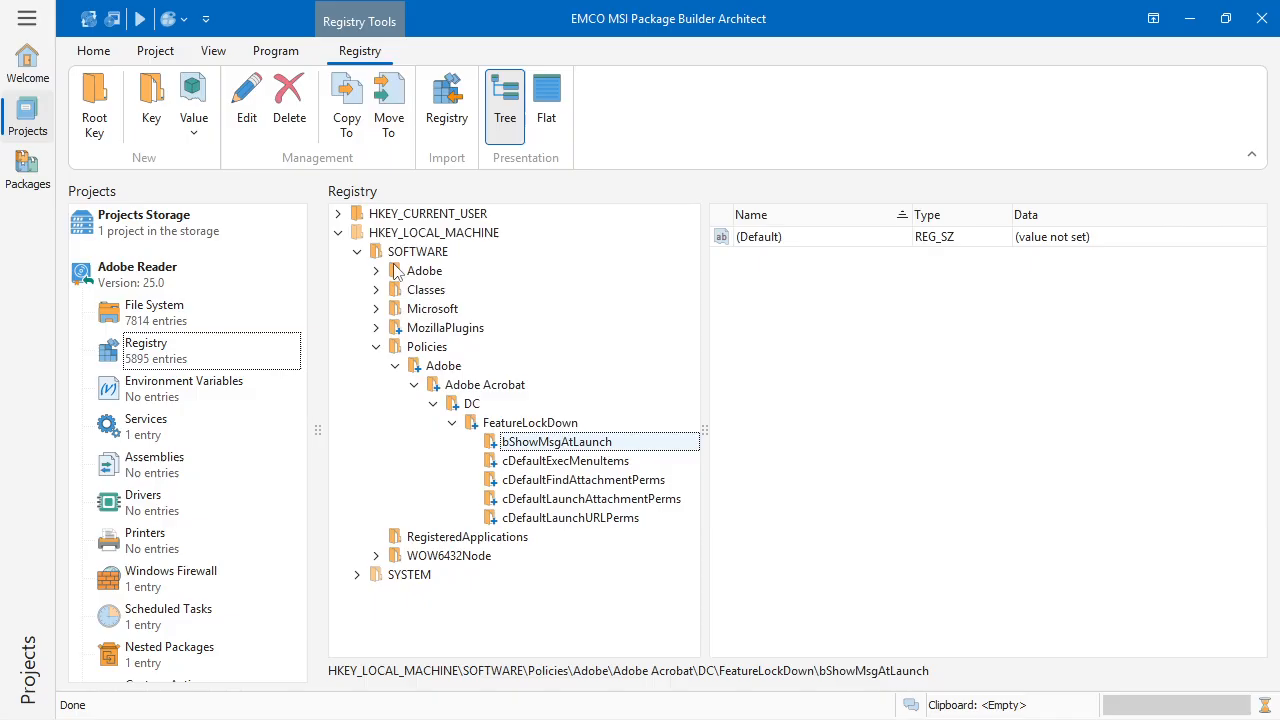
Step: Switch to the .NET Framework project and show its wrapped packages
click(93, 50)
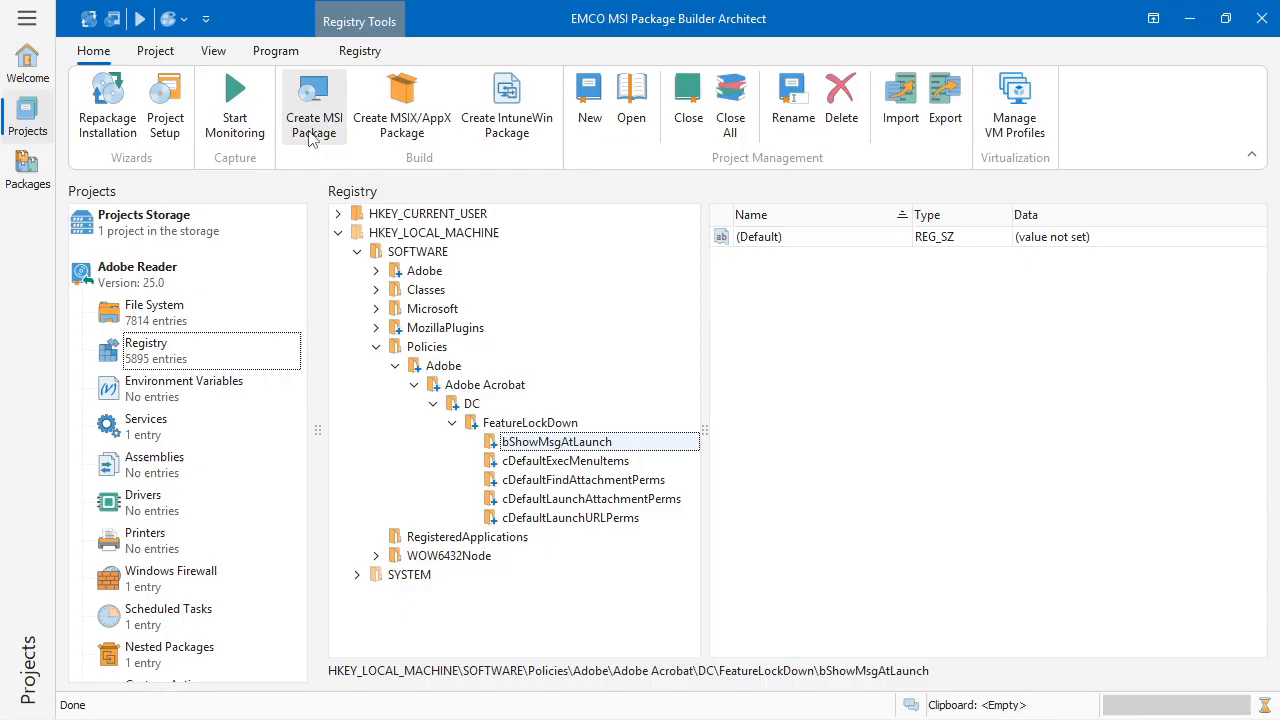
click(143, 274)
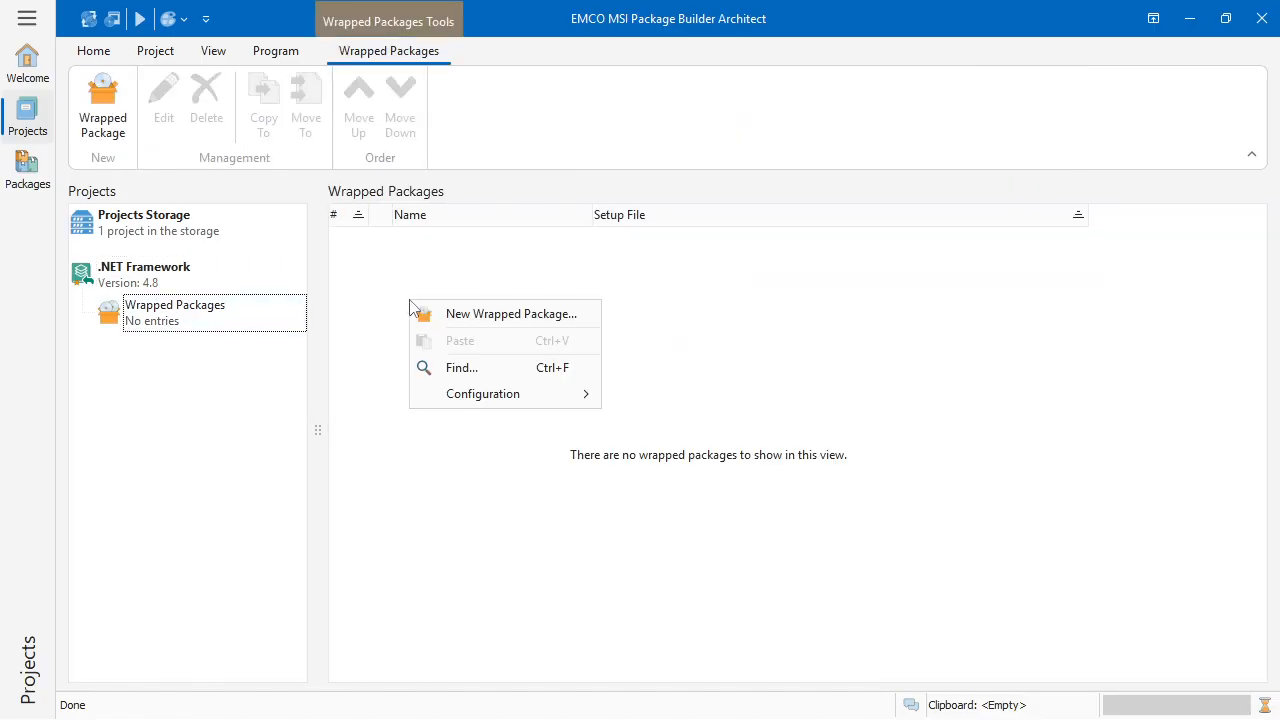
Step: Add the NDP48 offline setup file as the Microsoft .NET Framework 4.8 wrapped package
click(510, 313)
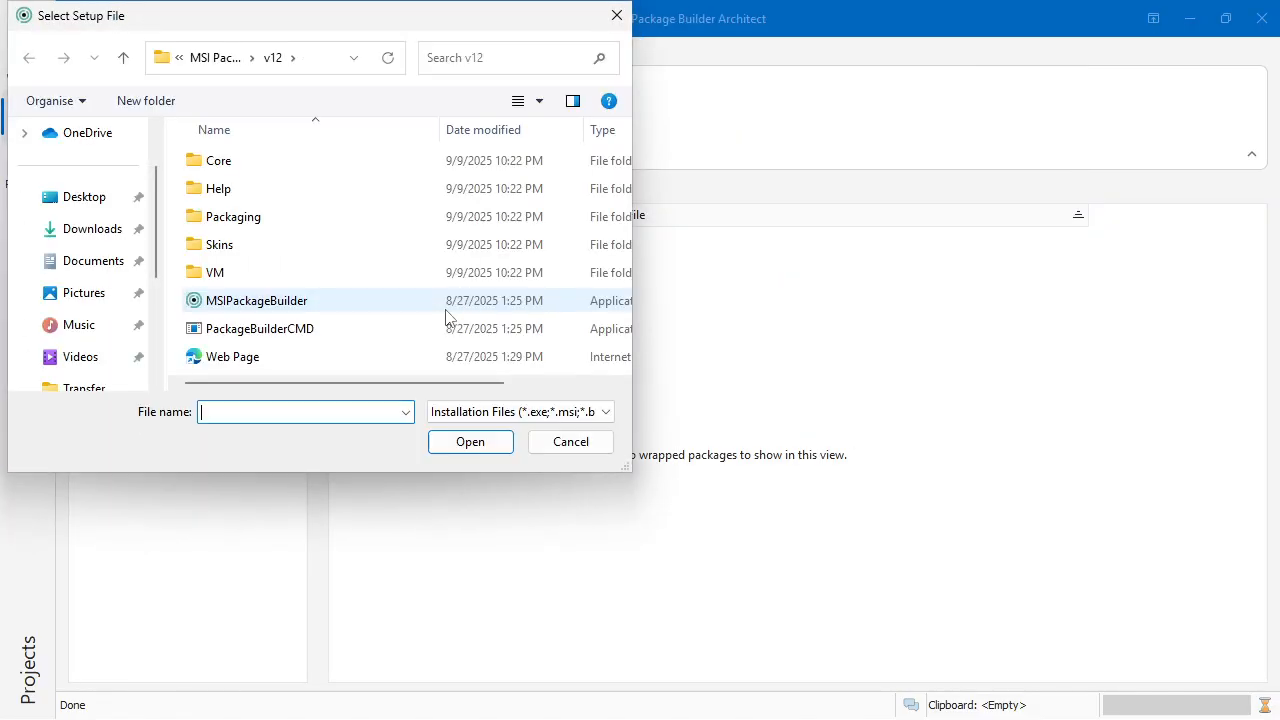
click(93, 228)
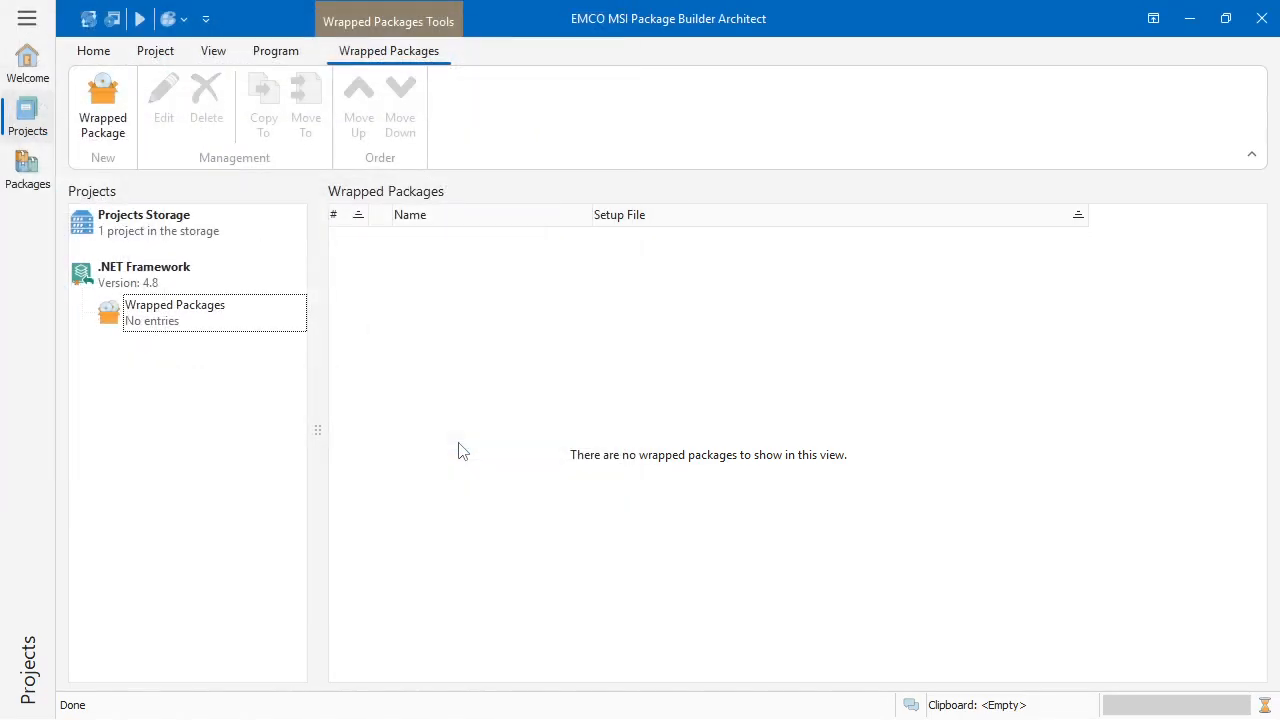
click(102, 105)
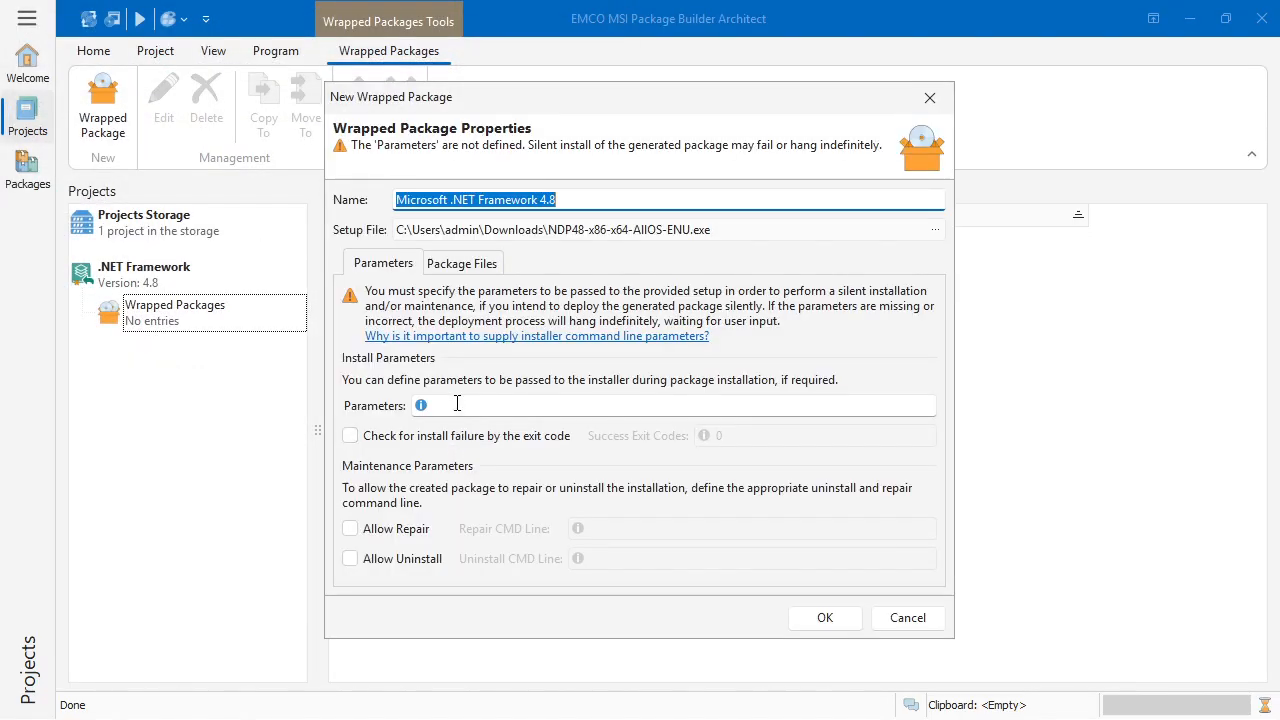
click(823, 617)
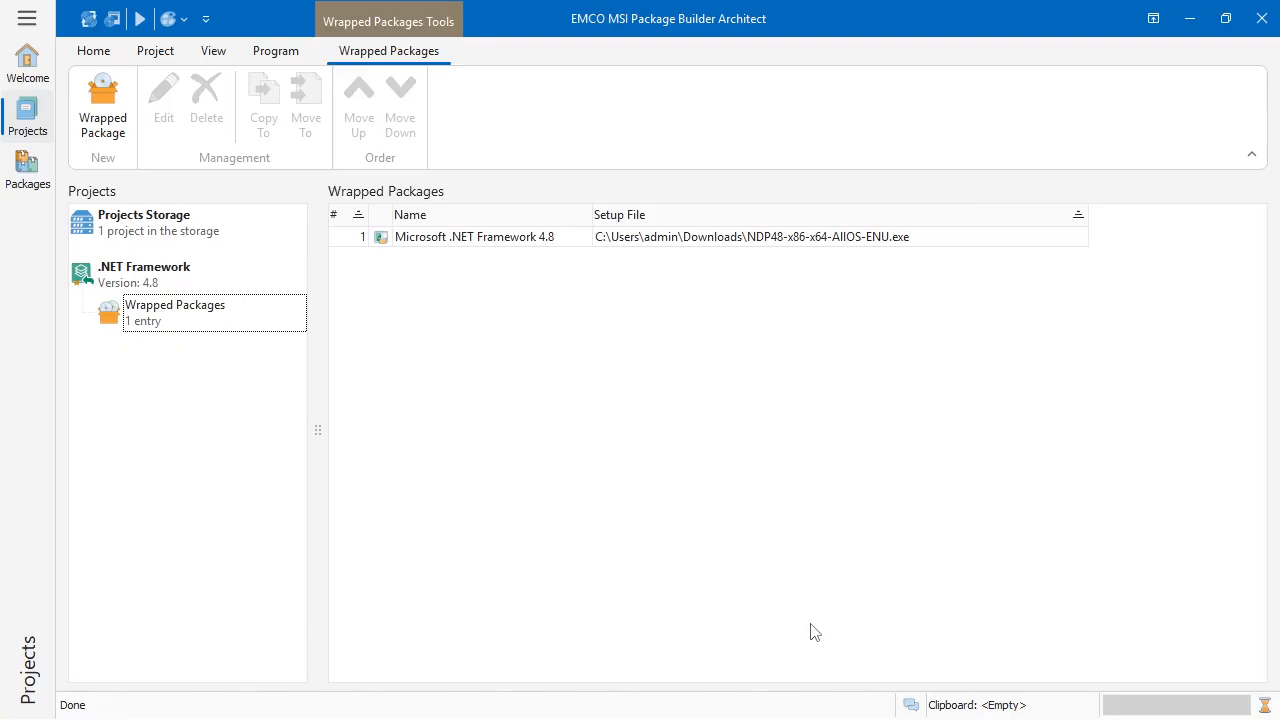
click(93, 51)
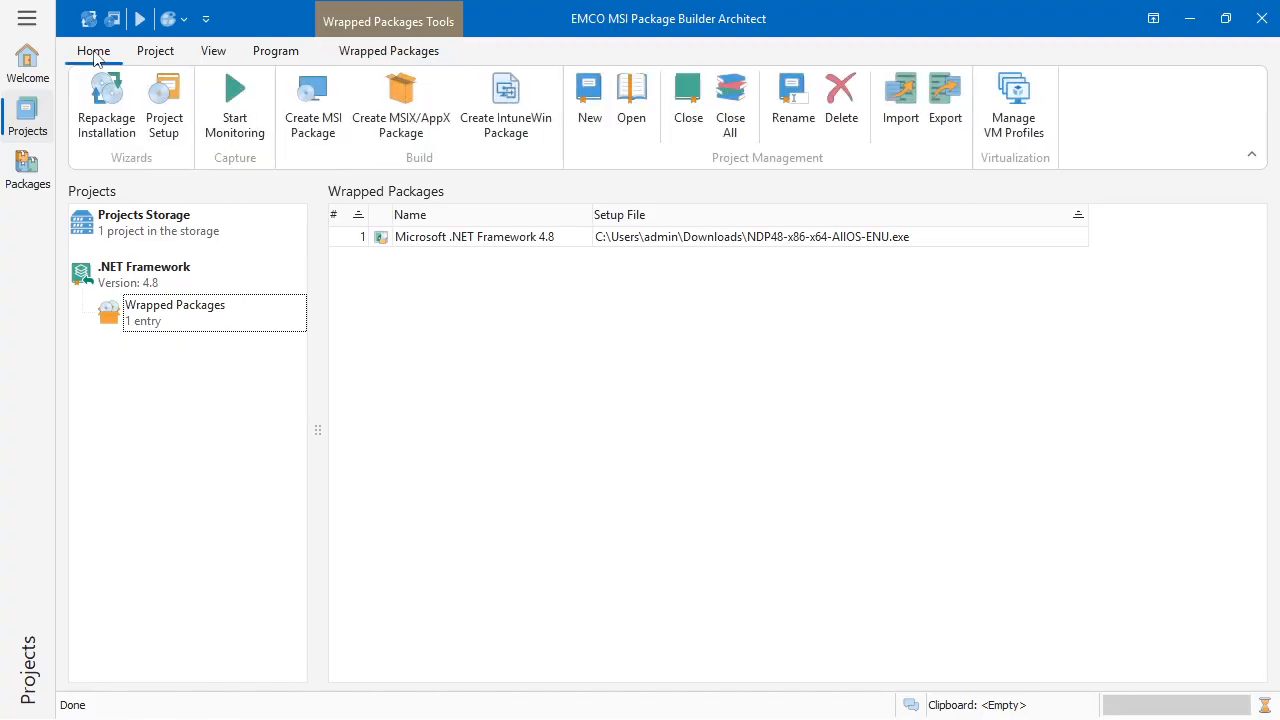
mouse_move(312, 105)
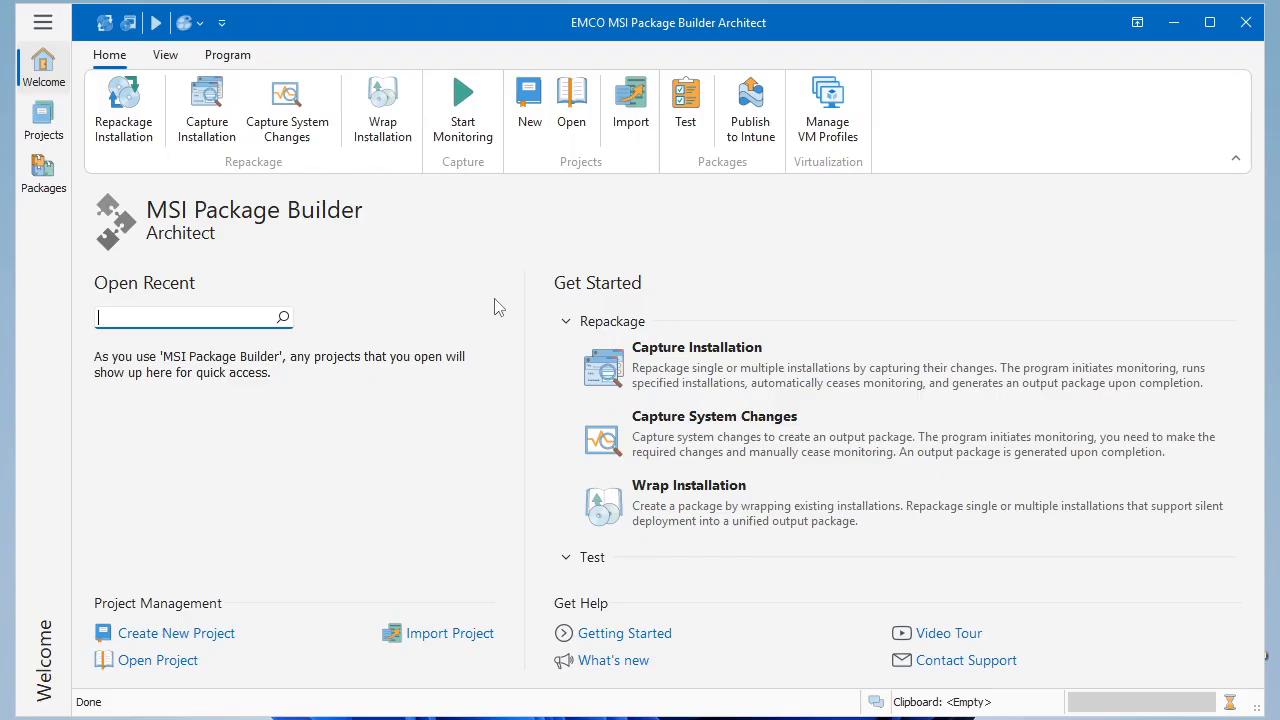
mouse_move(150, 140)
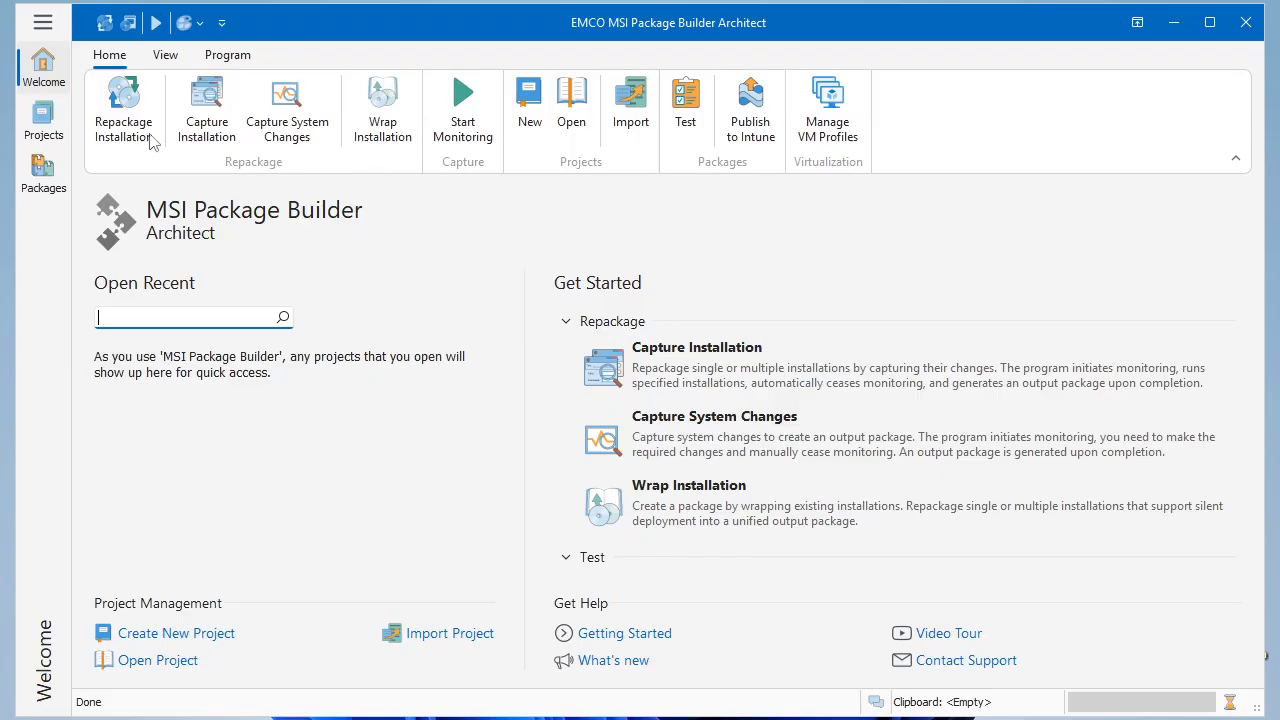
Step: Run the Repackage Installation wizard with monitoring on this computer, capturing an installation, up to installation configuration
click(123, 108)
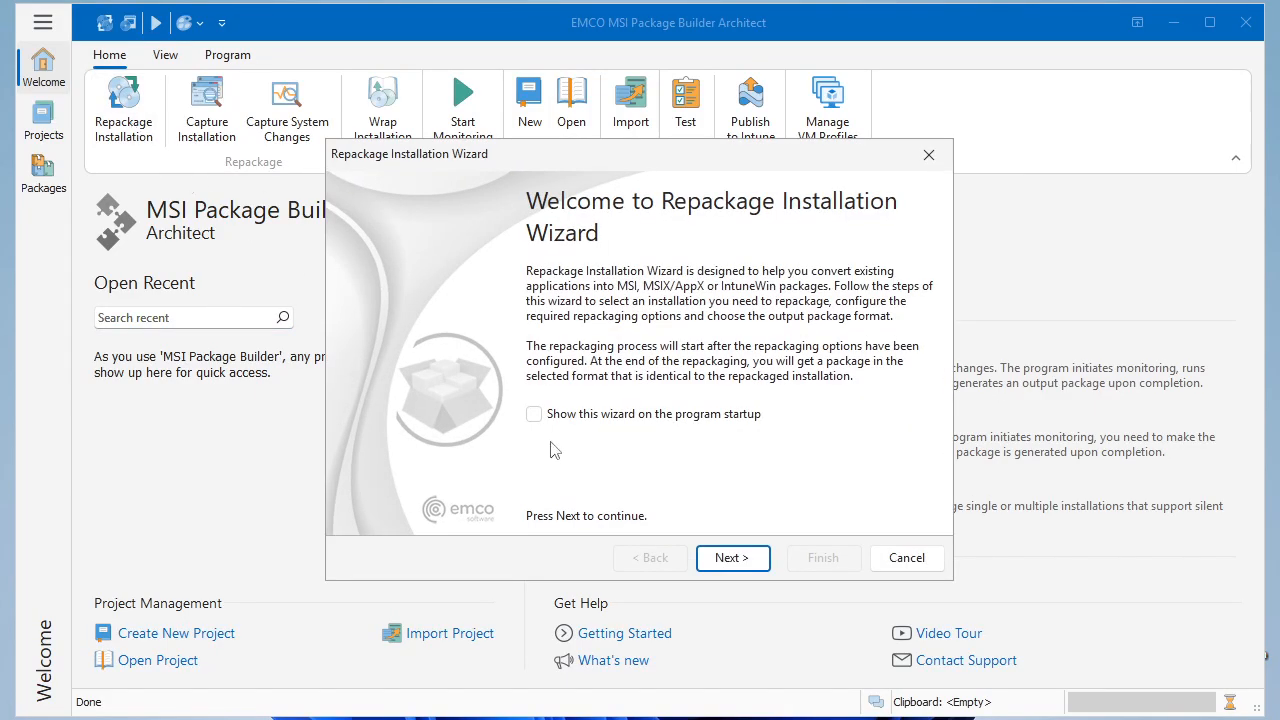
mouse_move(732, 557)
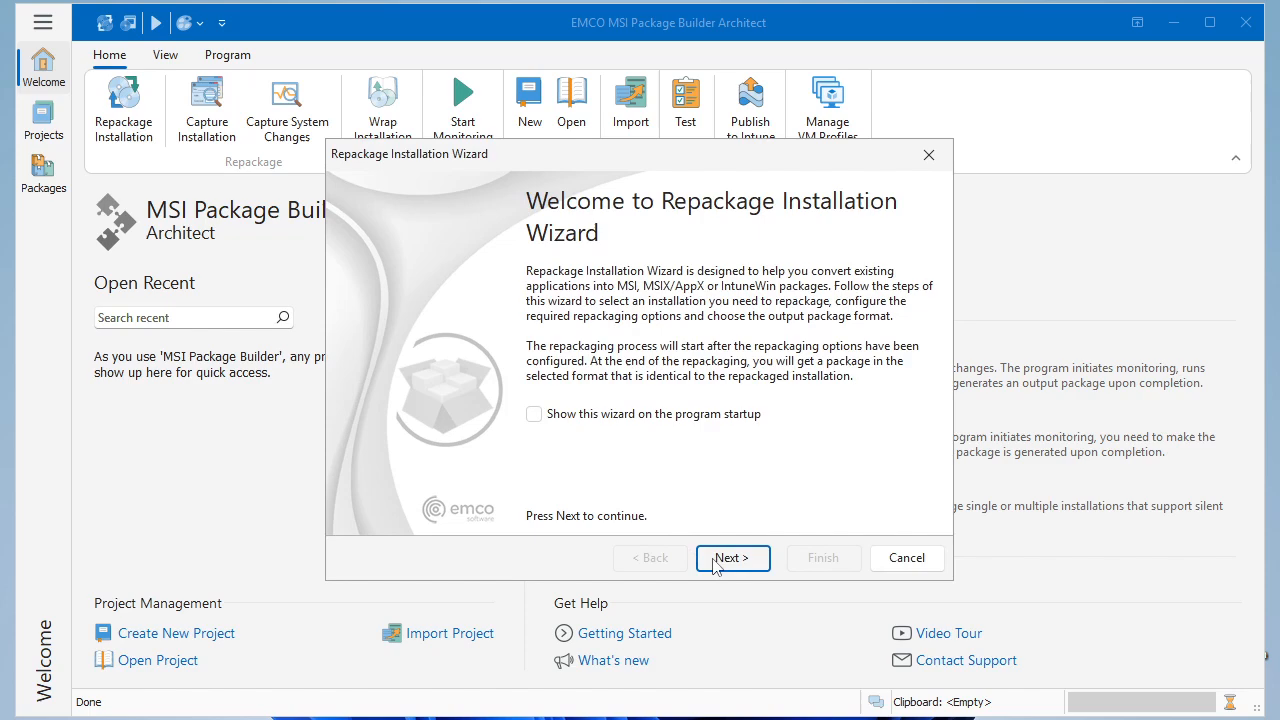
click(732, 557)
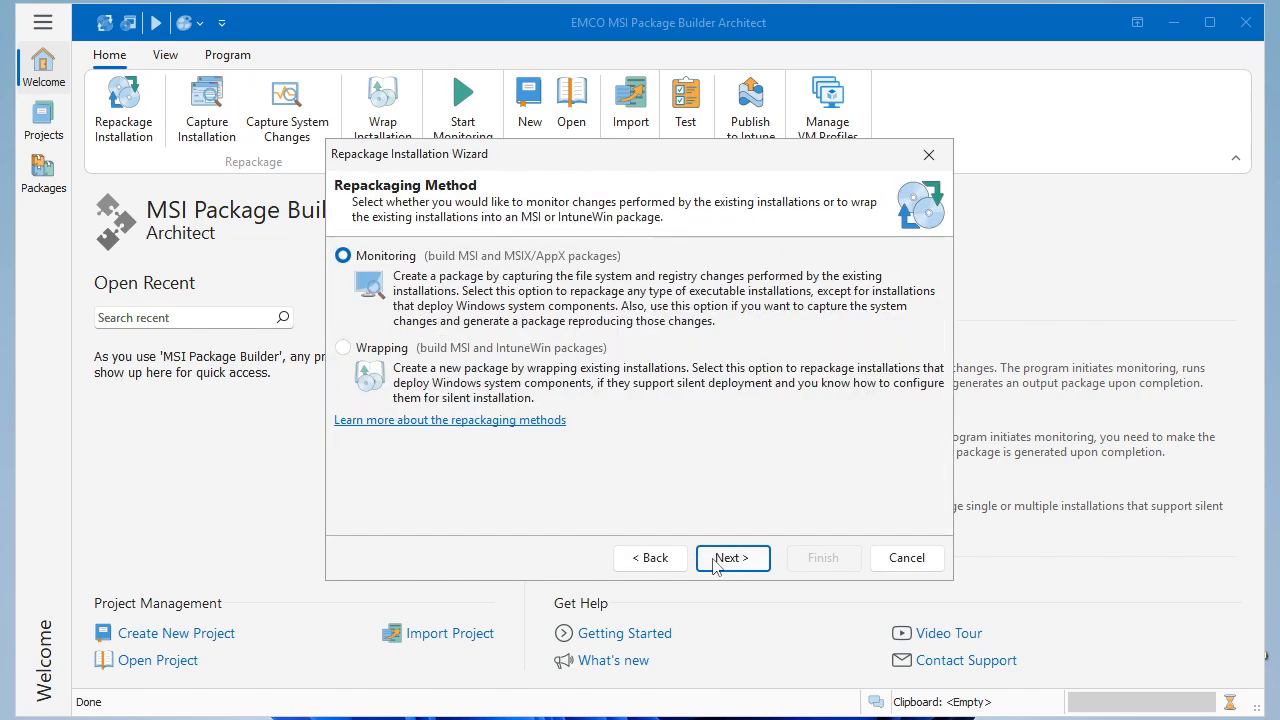
click(732, 557)
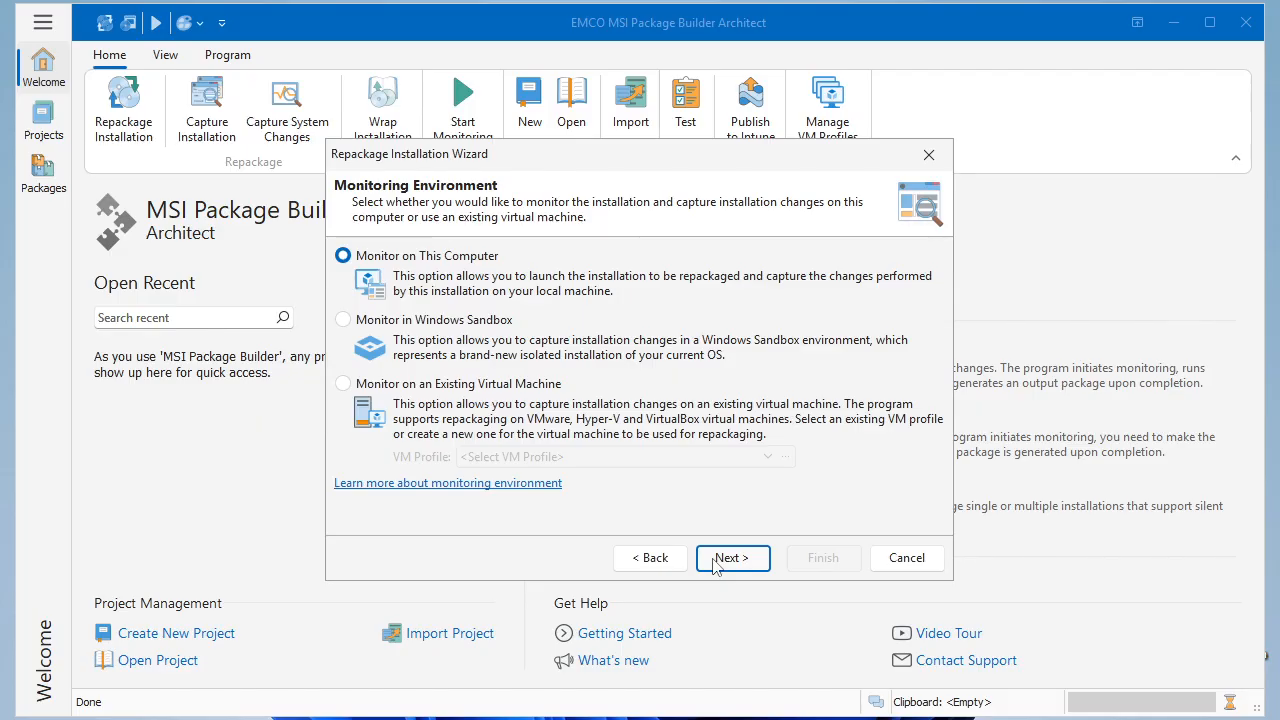
click(731, 557)
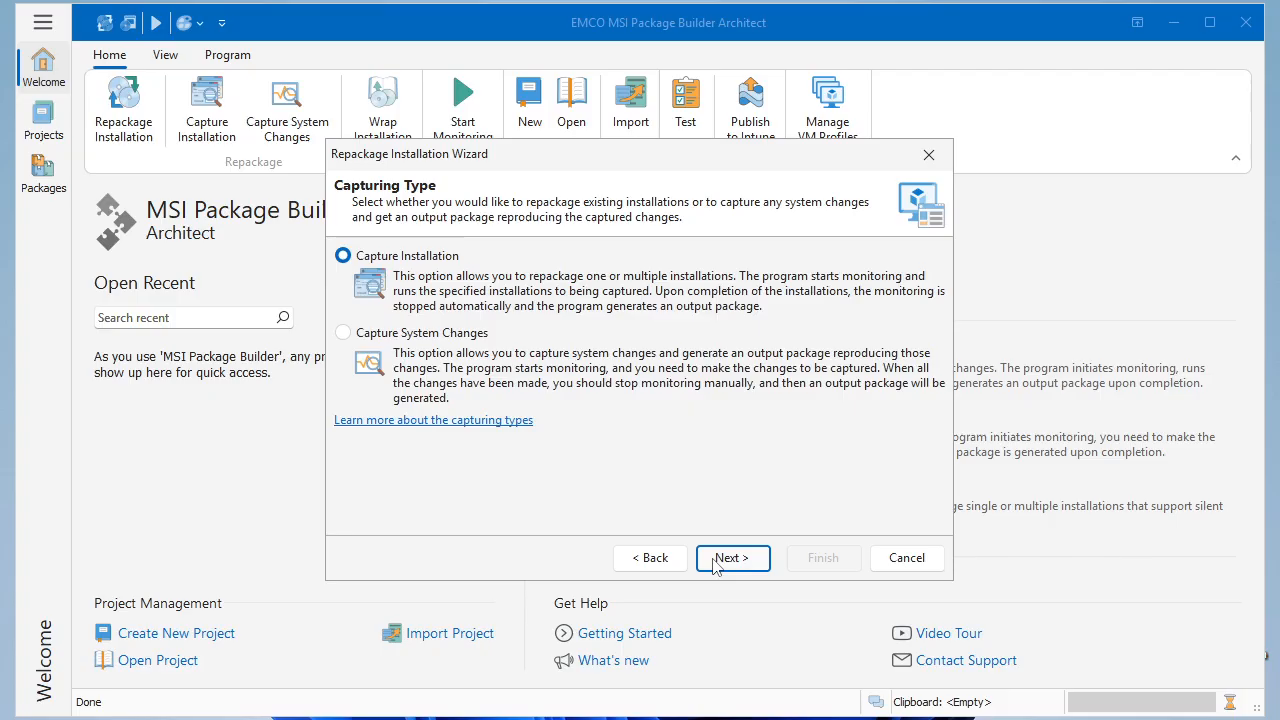
click(732, 558)
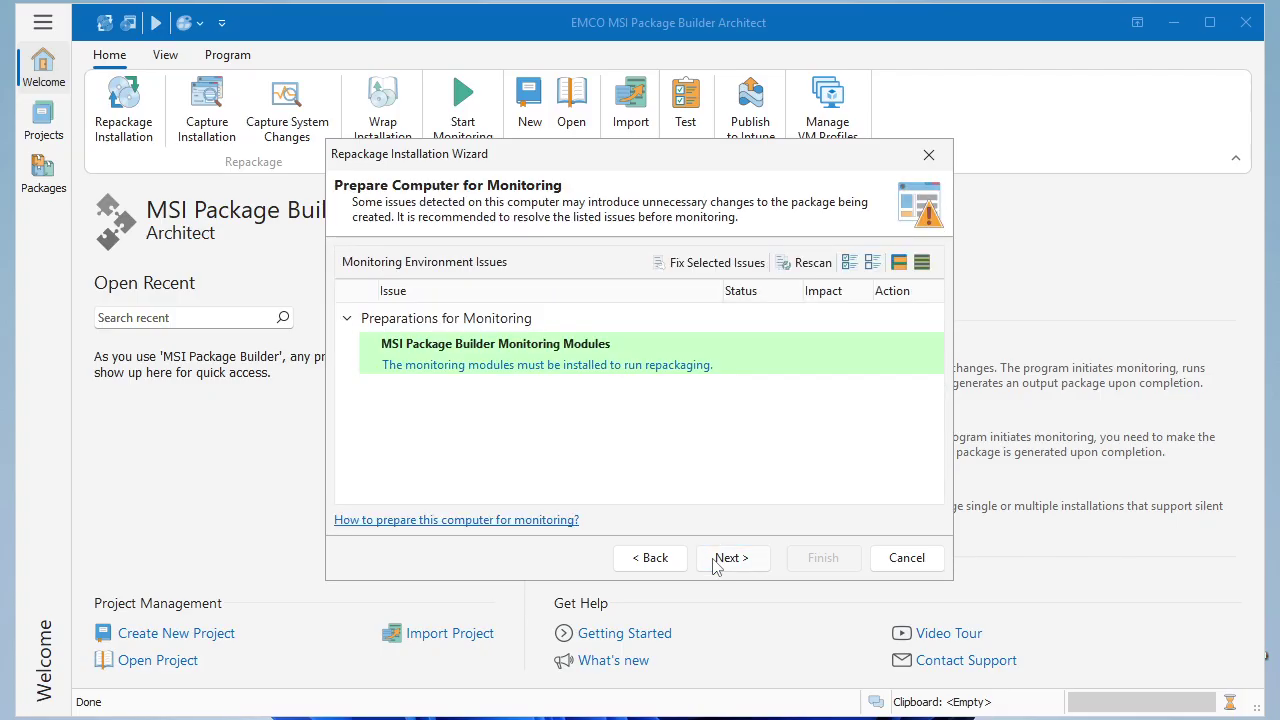
click(731, 557)
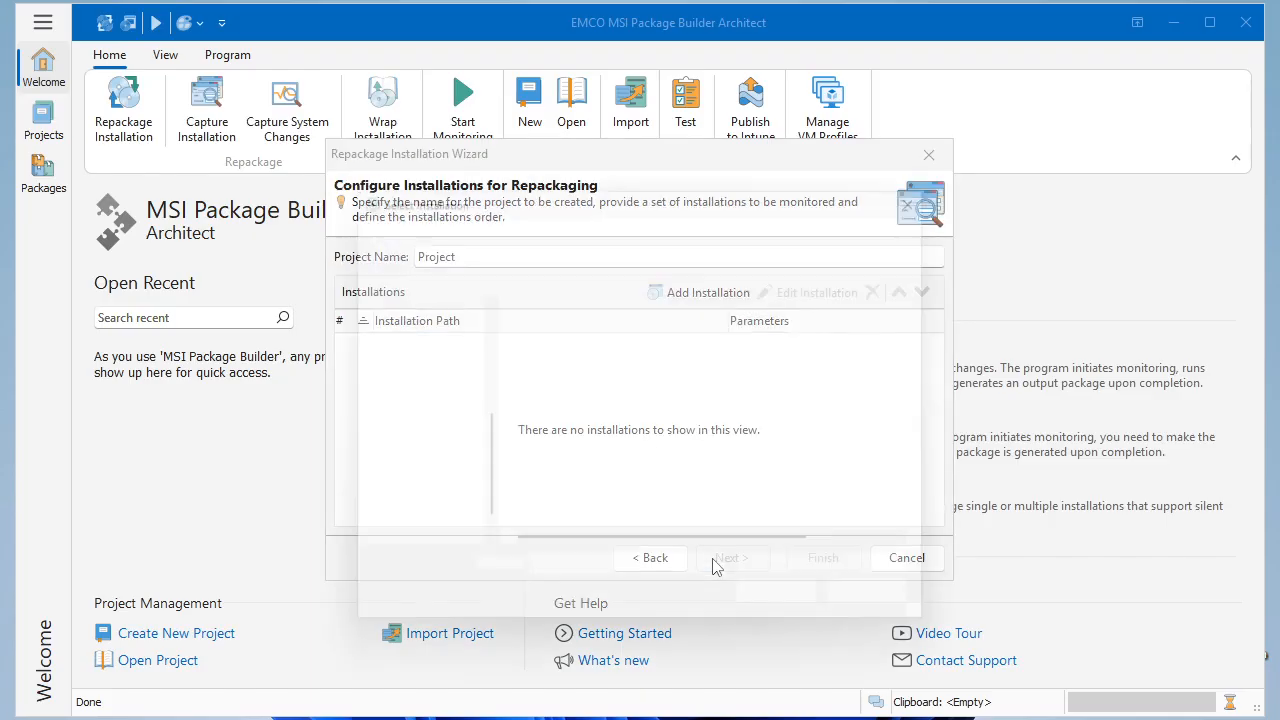
Step: Add the OpenOffice installer to the project and keep MSI Package as the output format
click(707, 292)
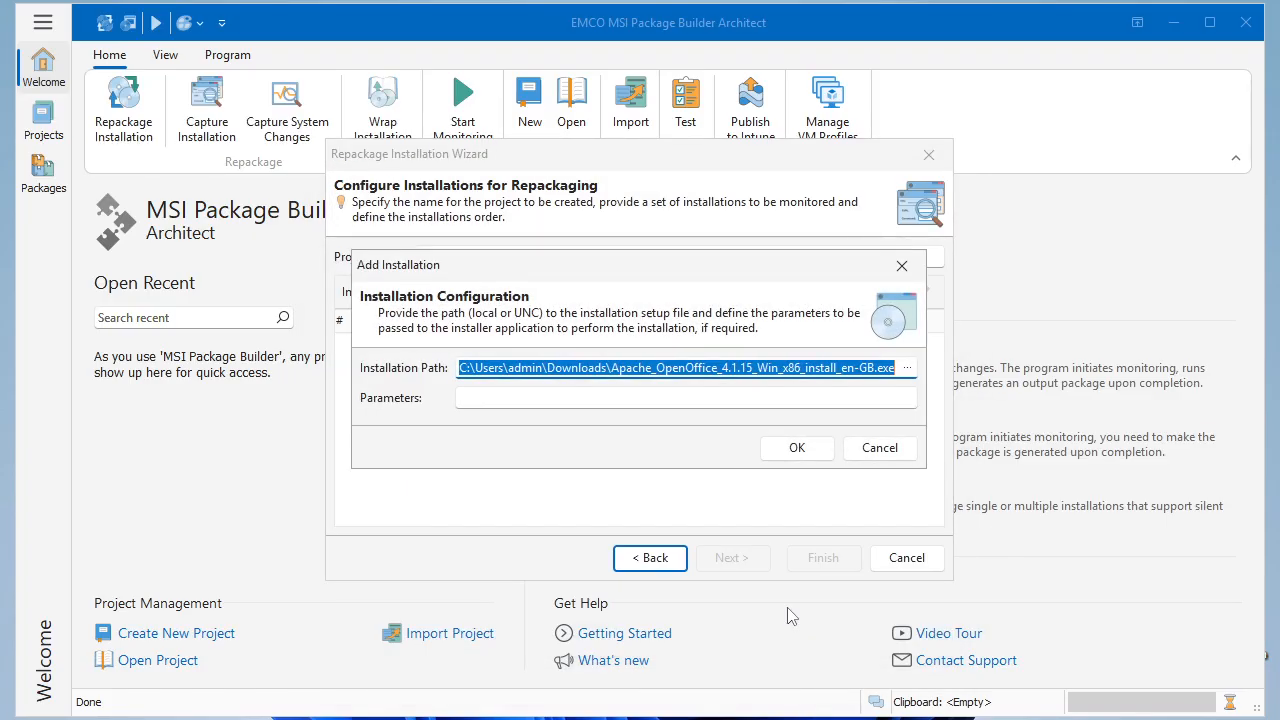
click(797, 447)
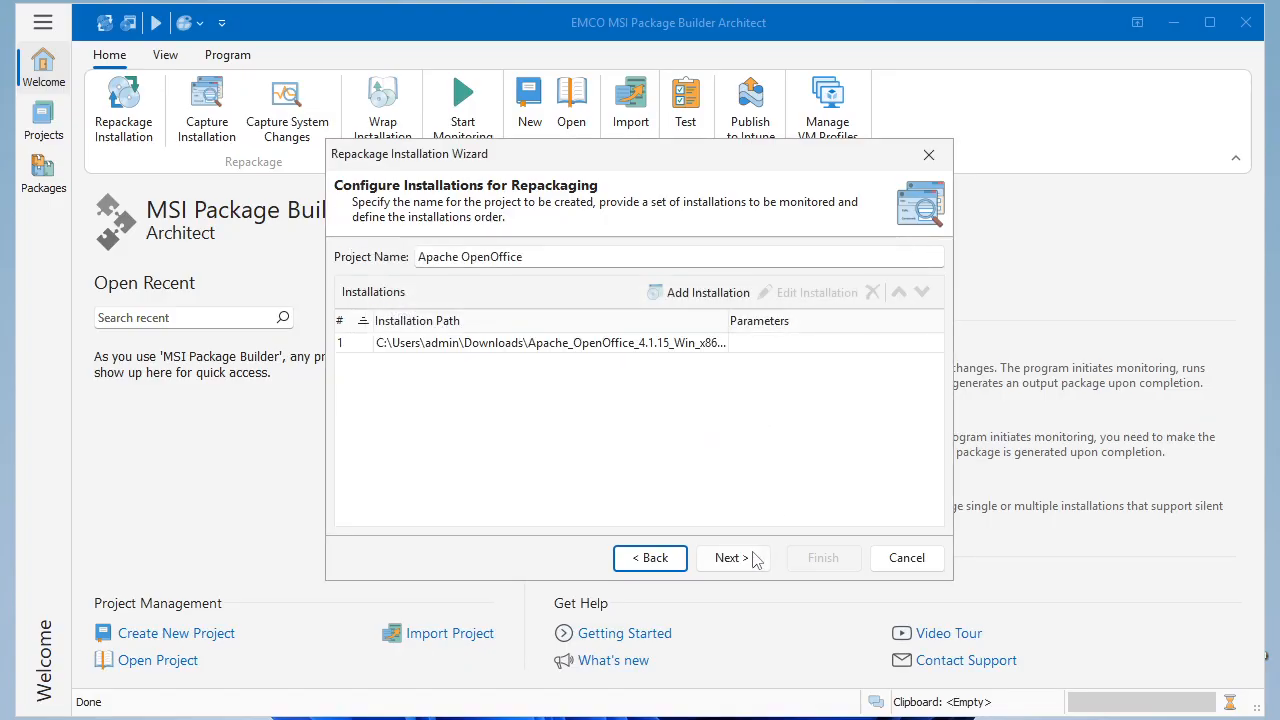
click(732, 557)
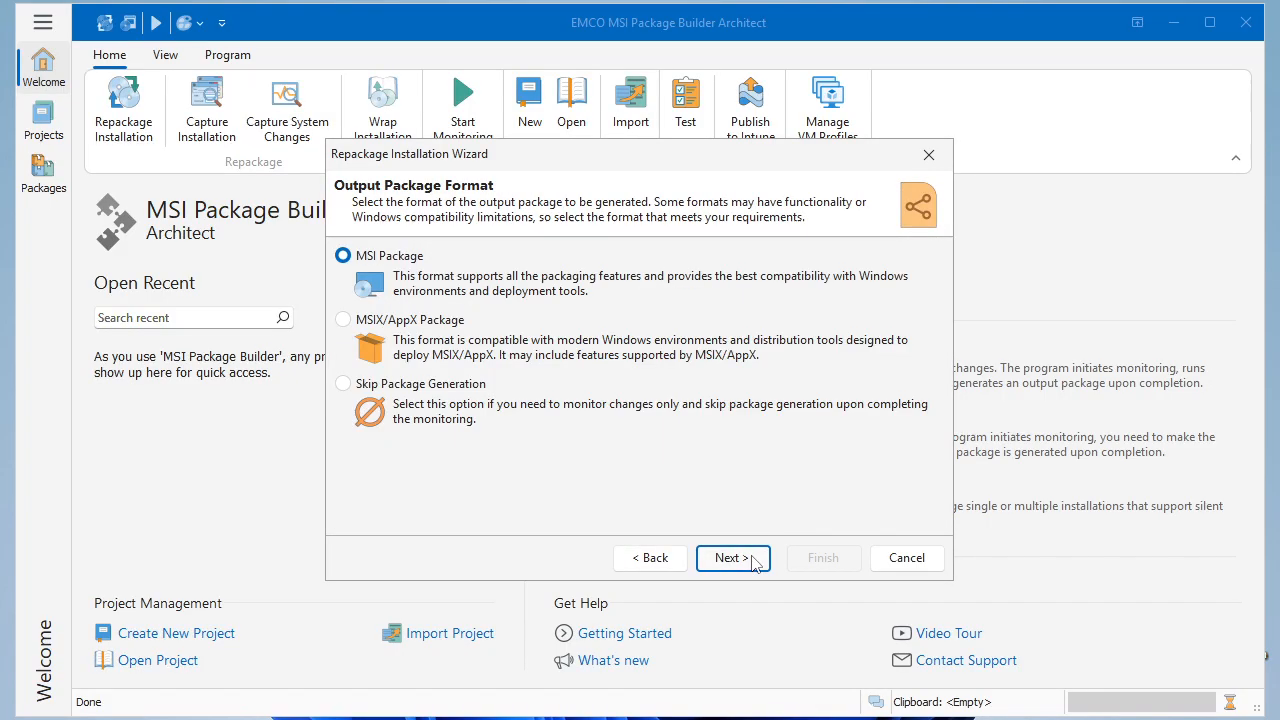
click(731, 558)
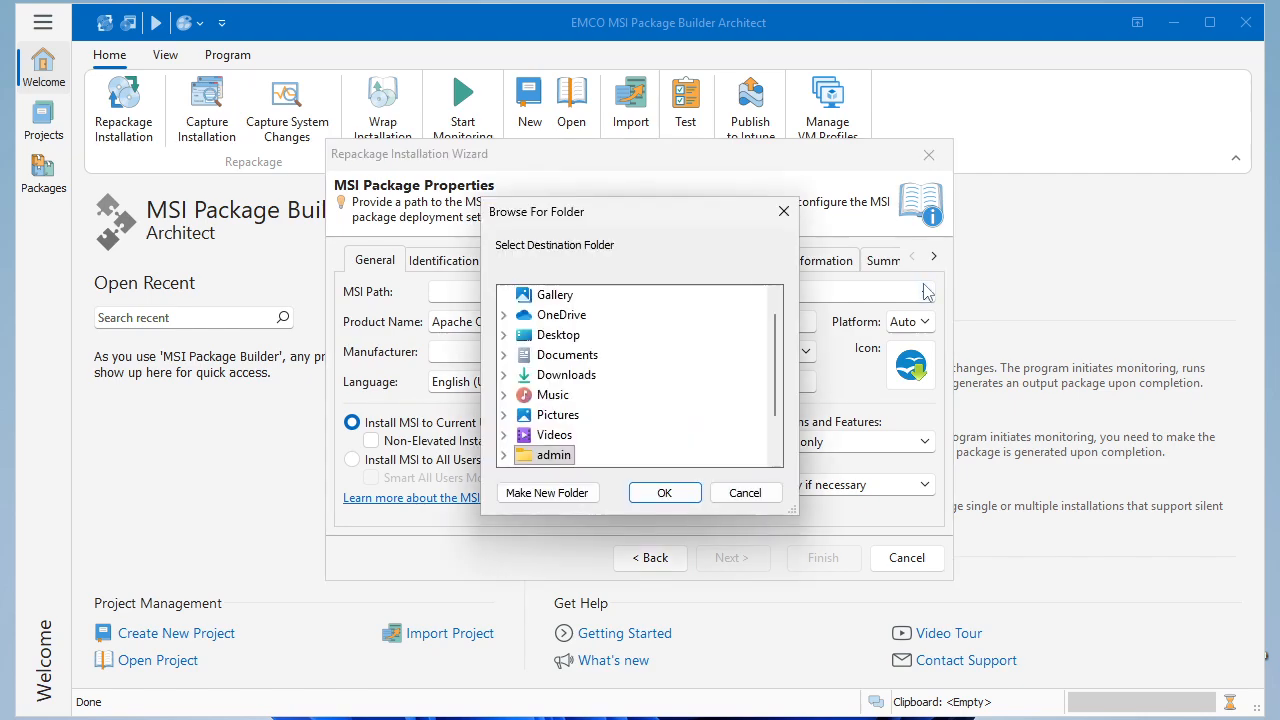
Step: Set the destination to C:\Project with manufacturer EMCO and finish to start monitoring
scroll(down, 3)
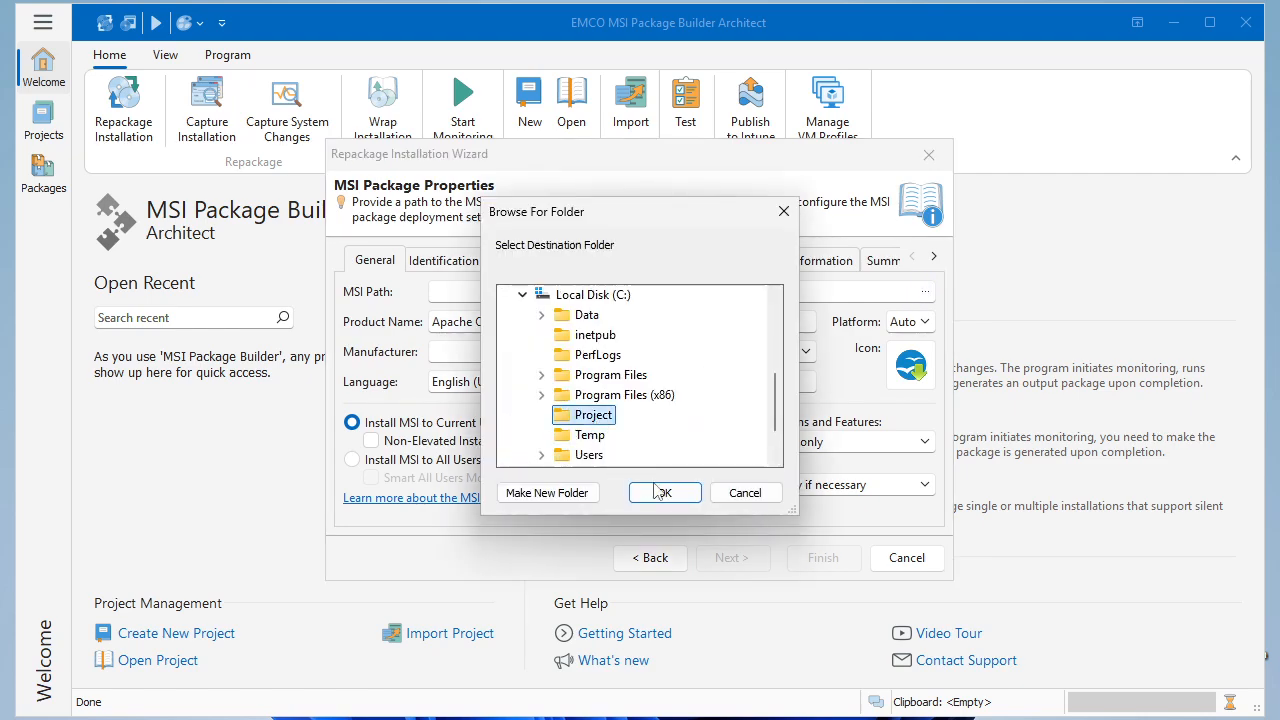
click(664, 492)
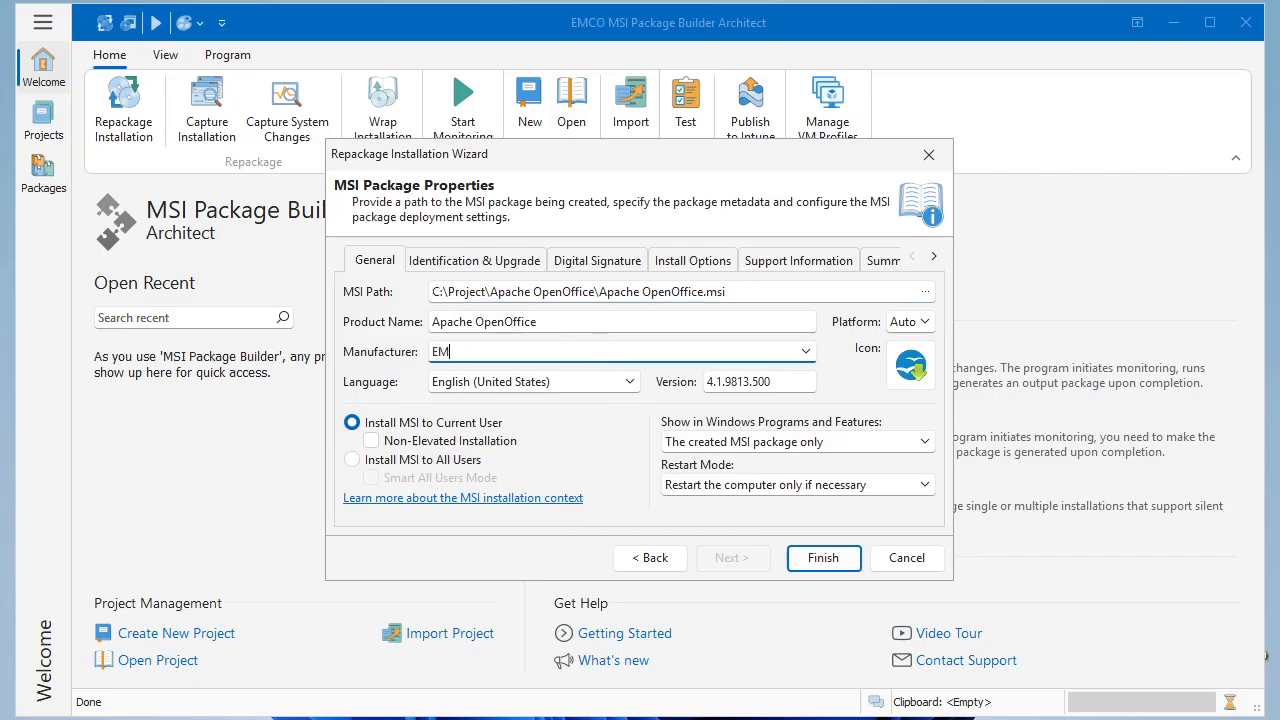
text(CO)
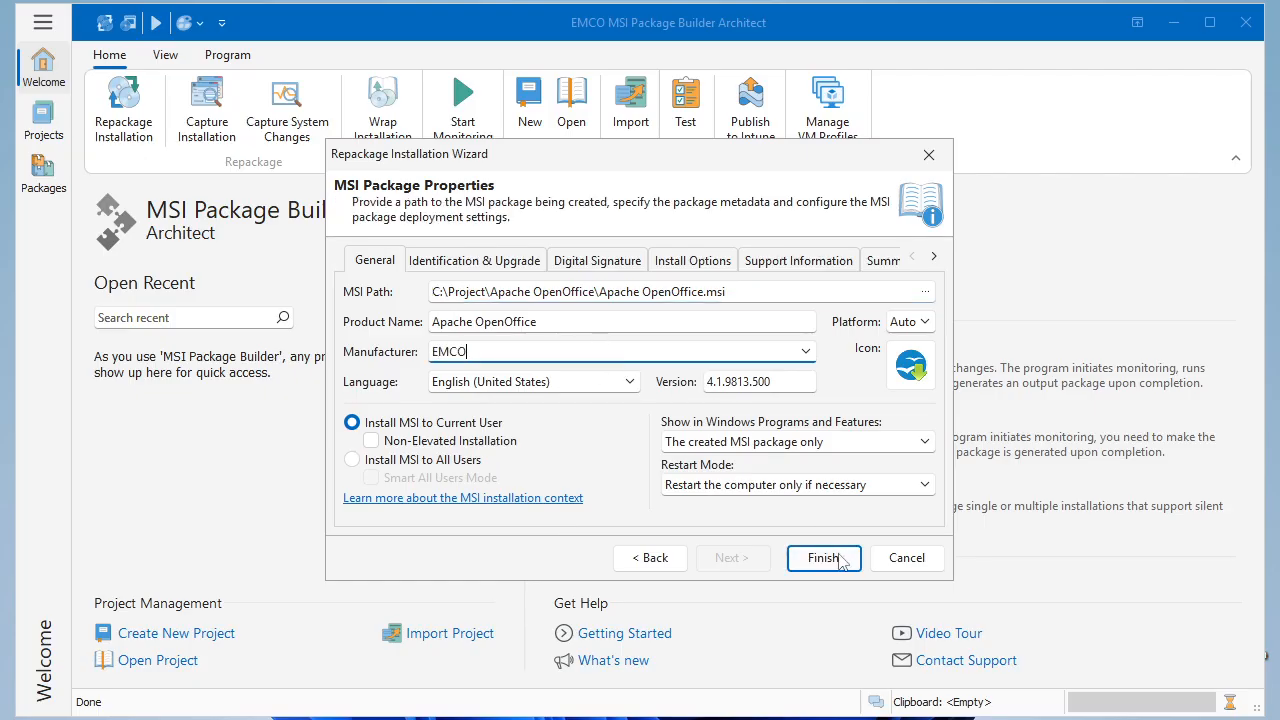
click(822, 557)
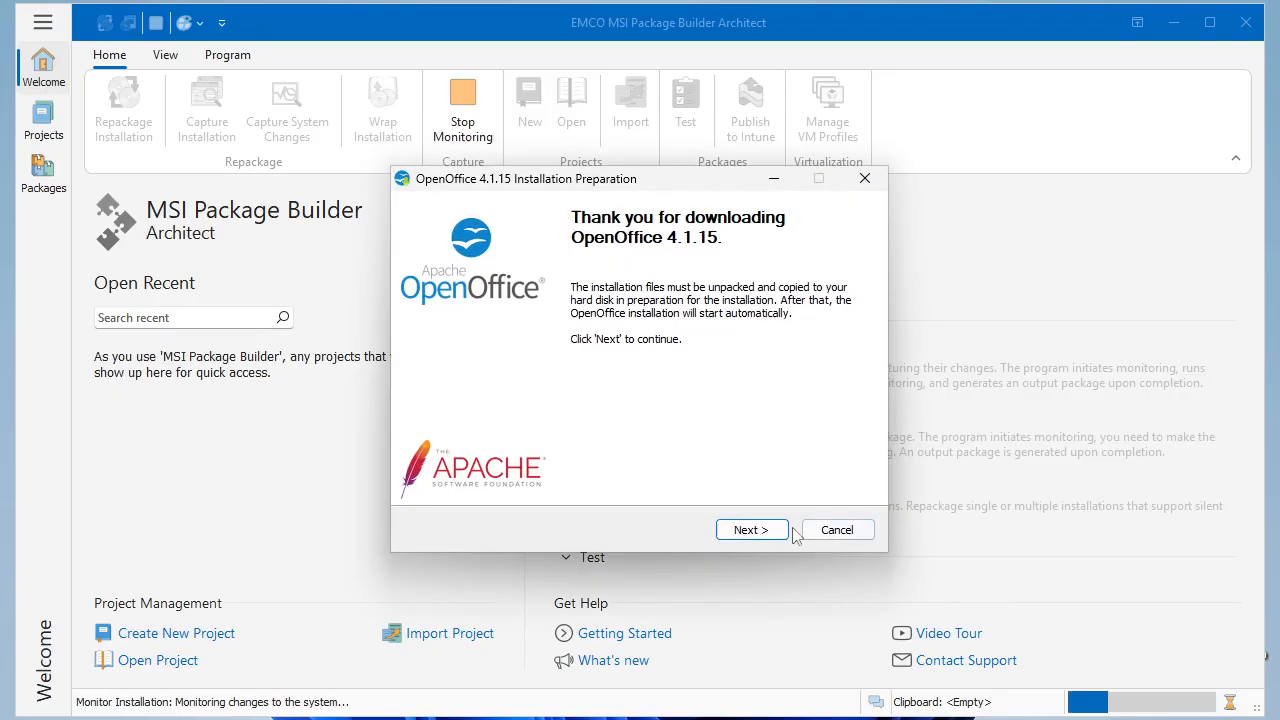
Step: Unpack the files and complete a full OpenOffice 4.1.15 installation under monitoring
click(751, 529)
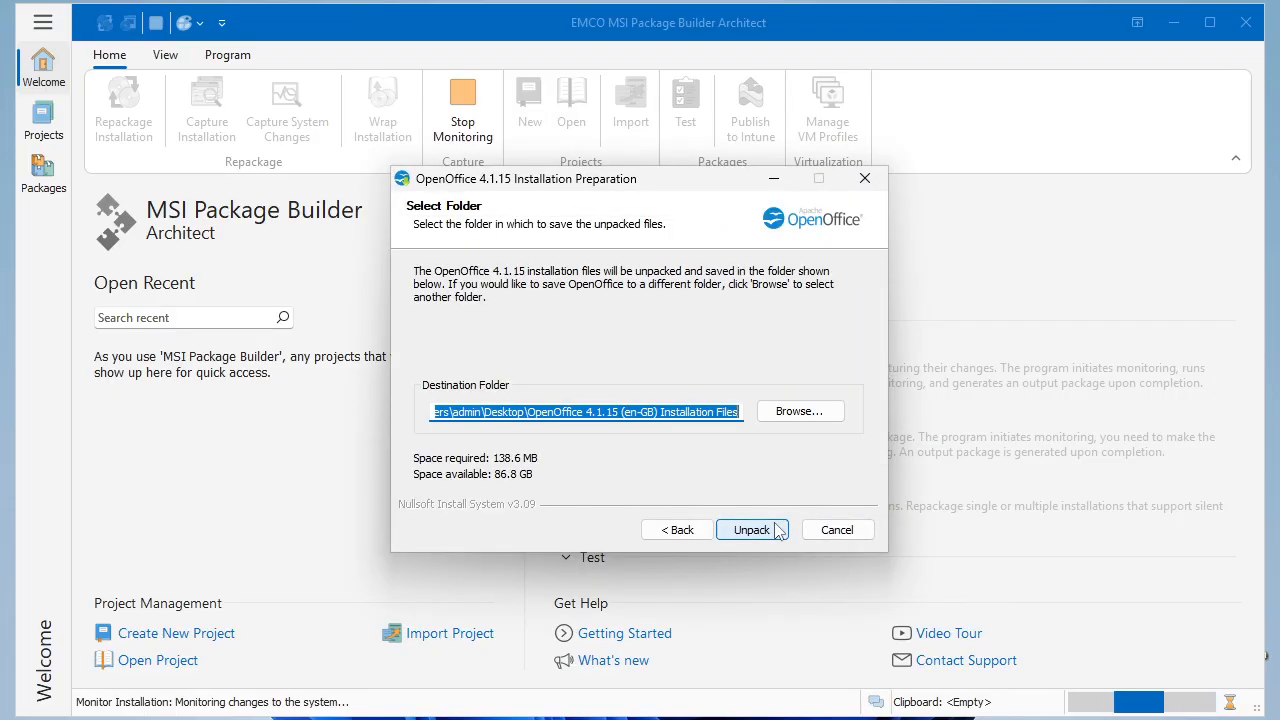
click(750, 529)
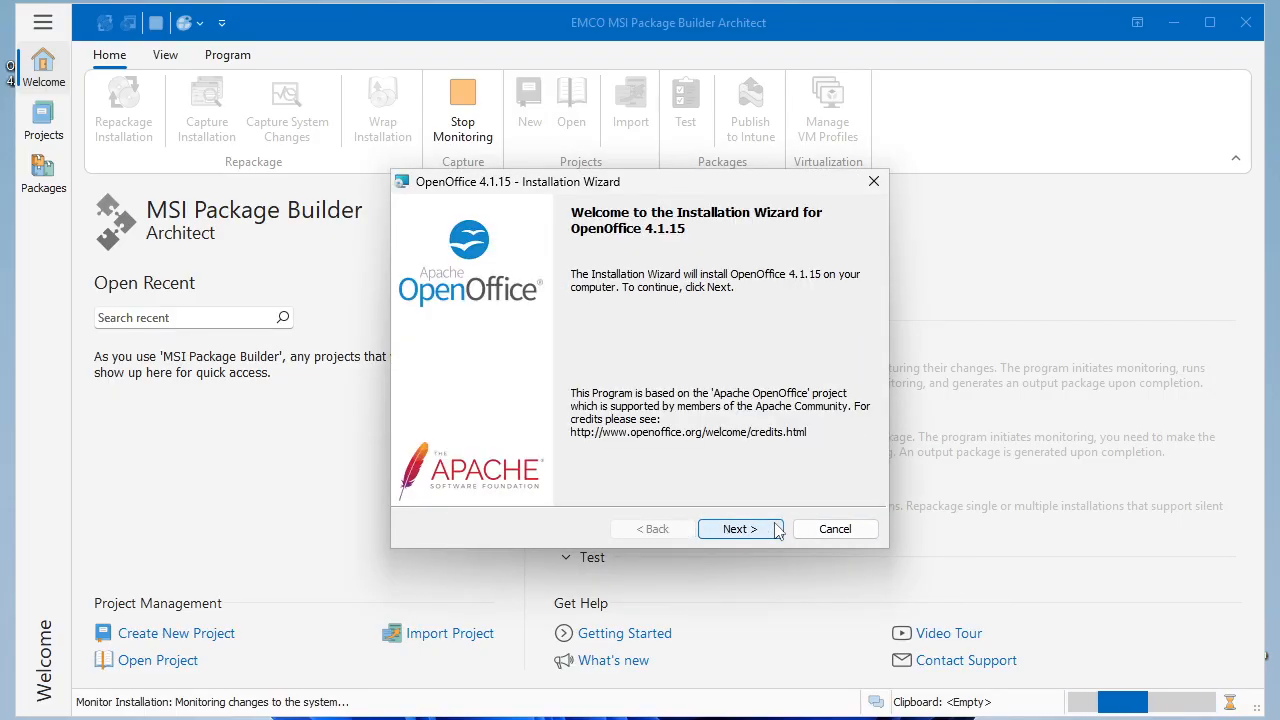
click(739, 528)
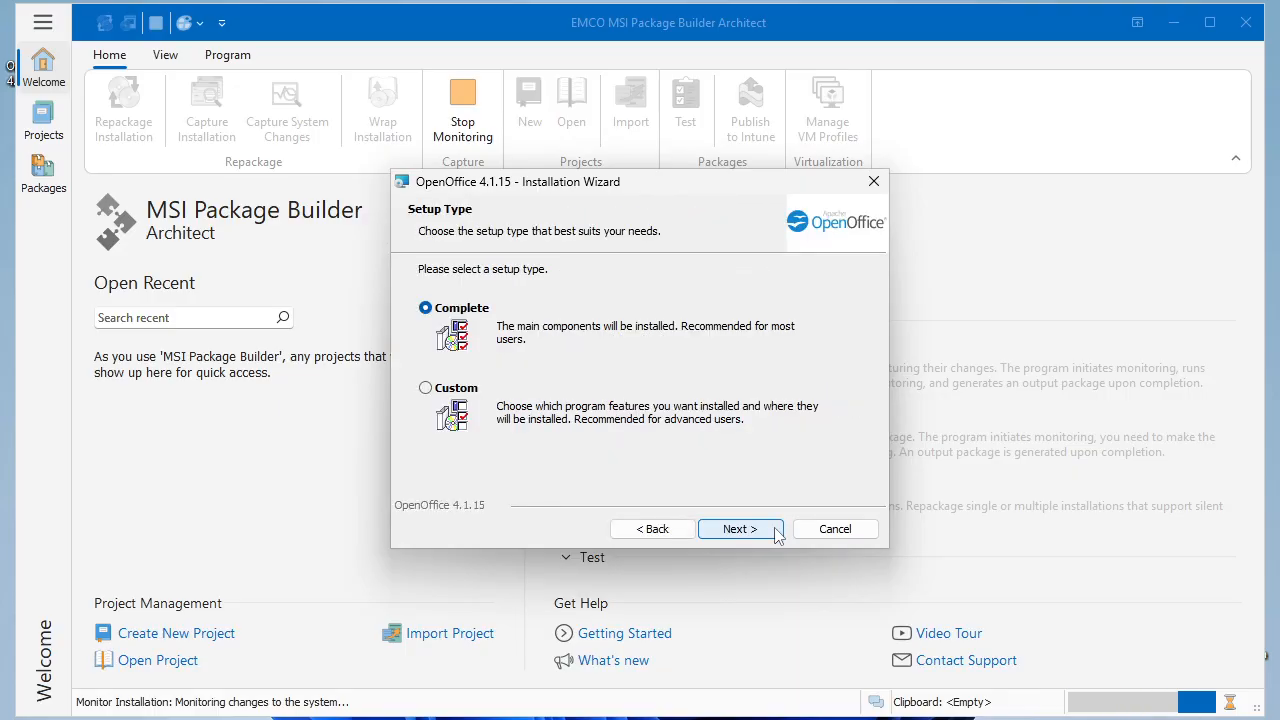
click(739, 528)
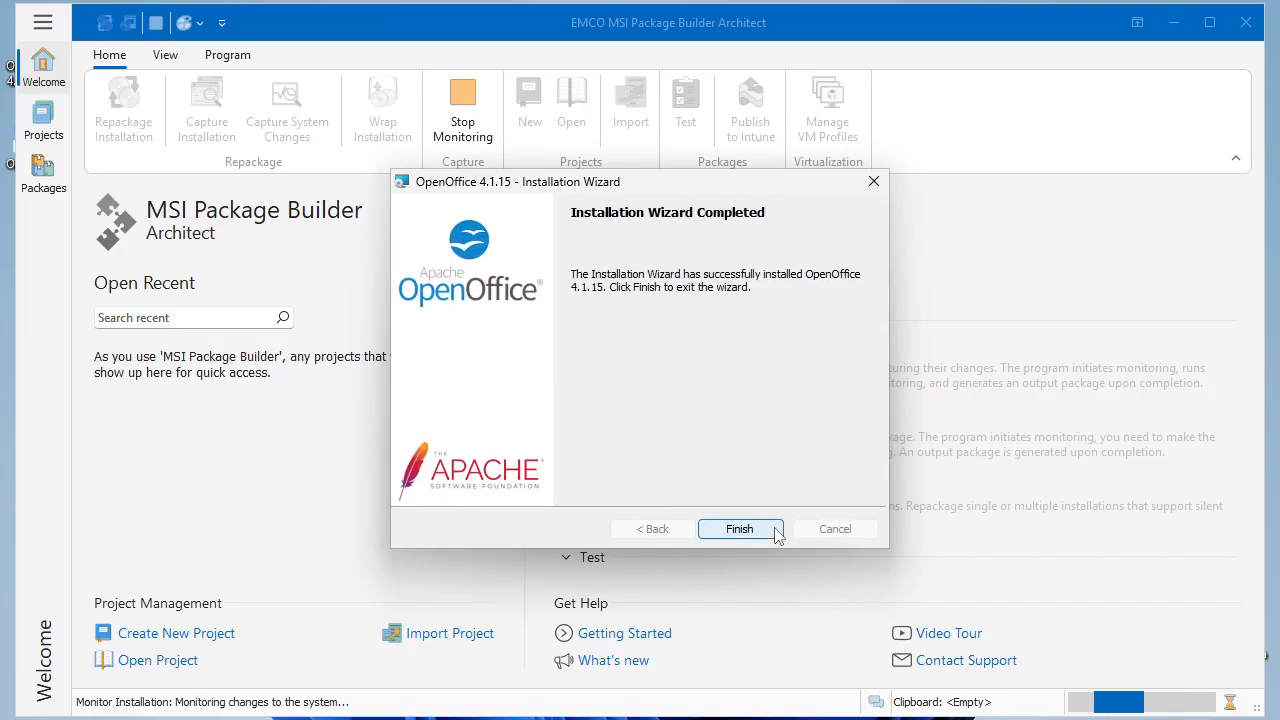
click(740, 528)
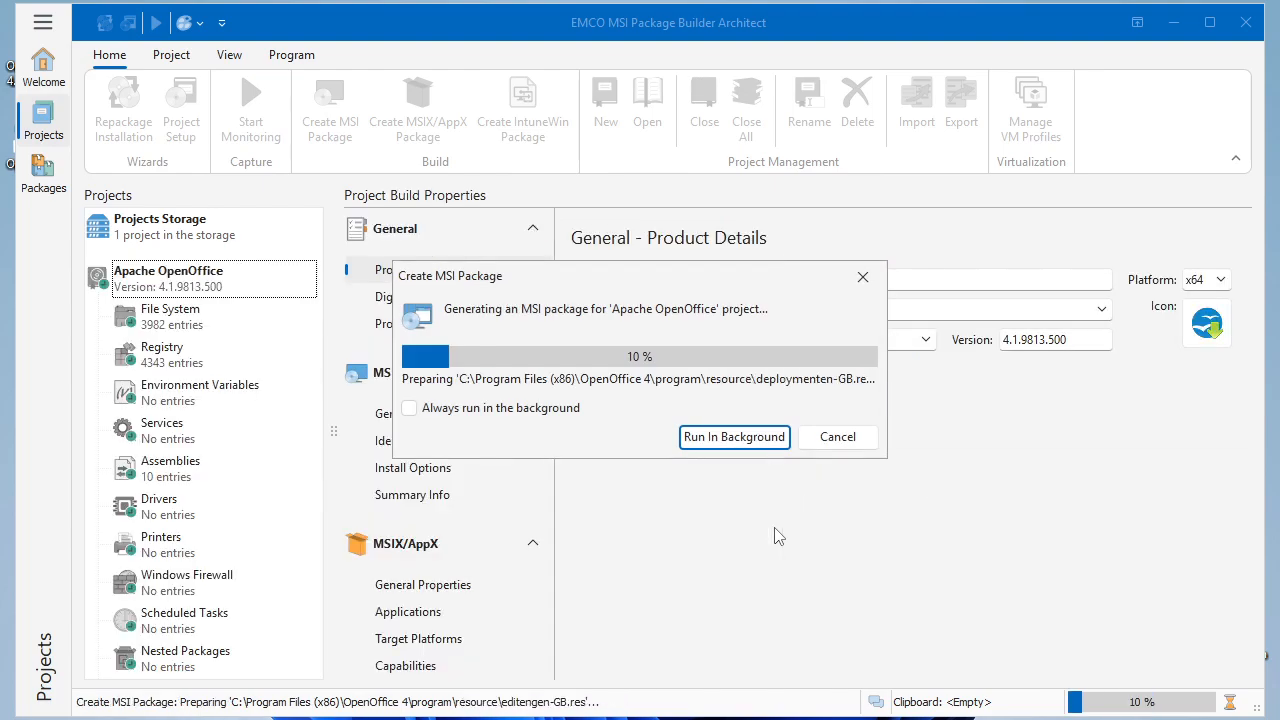